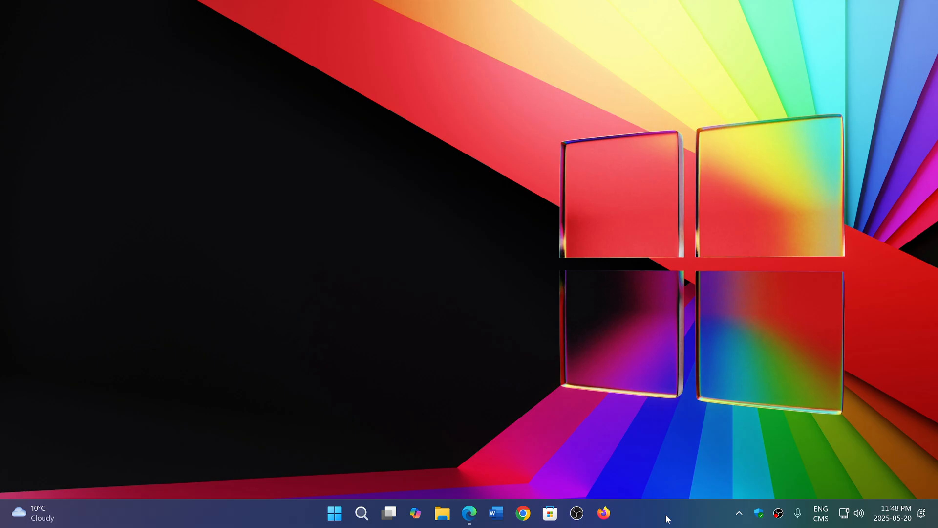
{"action": "mouse_move", "coordinate": [684, 433]}
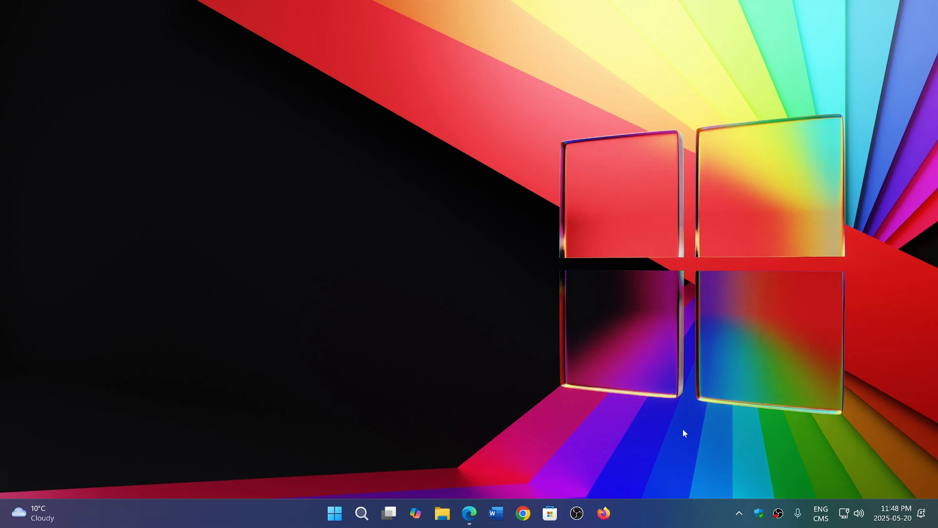
{"action": "mouse_move", "coordinate": [491, 366]}
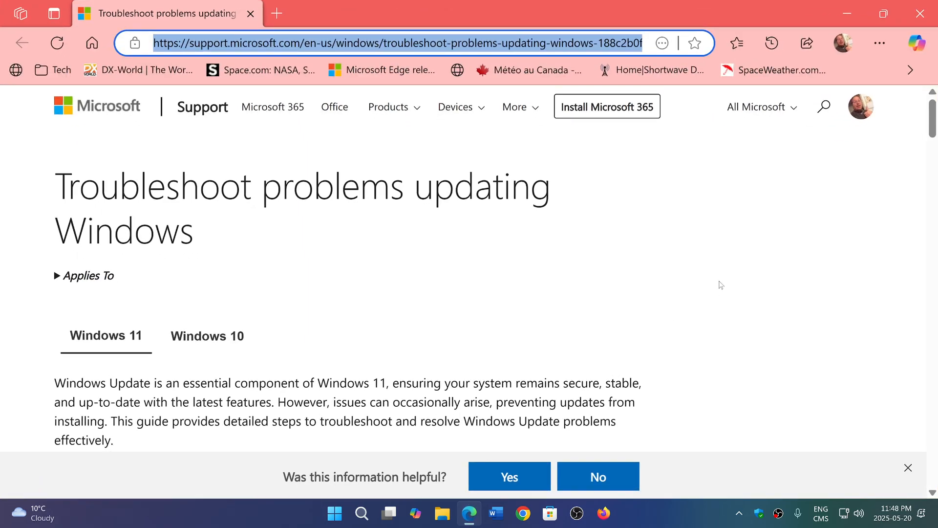
{"action": "mouse_move", "coordinate": [416, 136]}
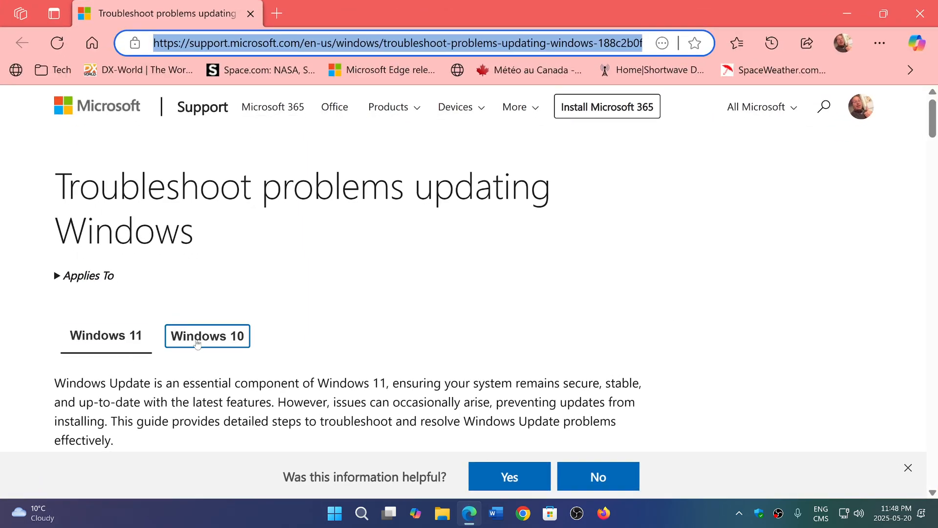
Step: Compare the Windows 10 and Windows 11 guide versions, then scroll to the General troubleshooting steps 1 through 7
{"action": "left_click", "coordinate": [207, 335]}
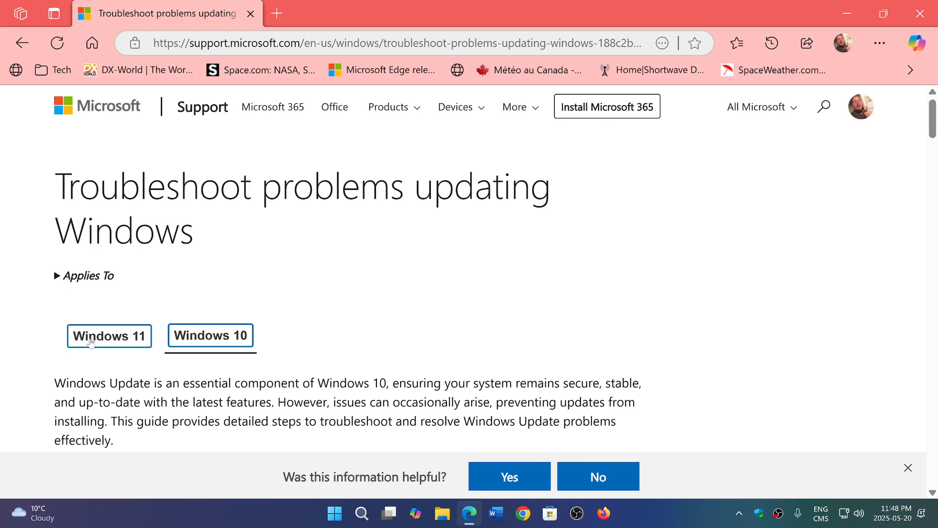
{"action": "left_click", "coordinate": [109, 335]}
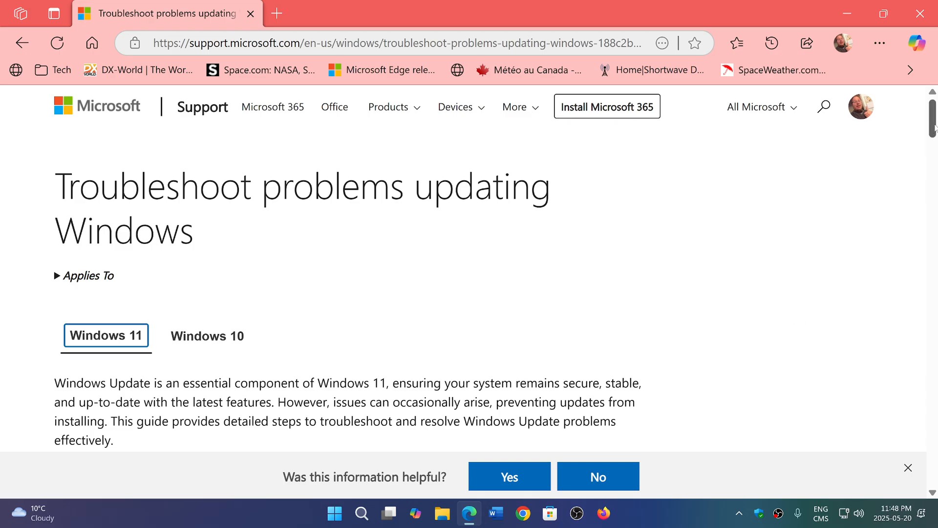
{"action": "scroll", "scroll_direction": "down", "scroll_amount": 3}
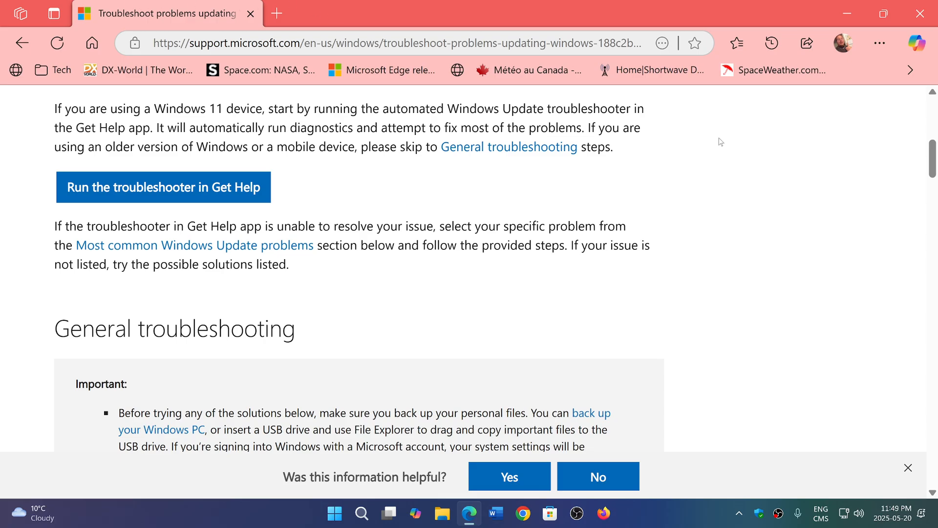
{"action": "scroll", "scroll_direction": "down", "scroll_amount": 3}
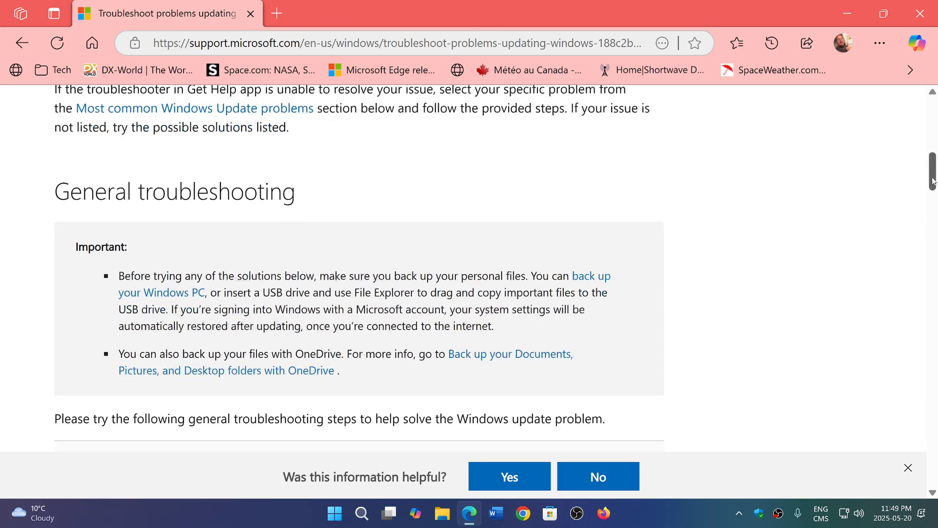
{"action": "scroll", "scroll_direction": "down", "scroll_amount": 3}
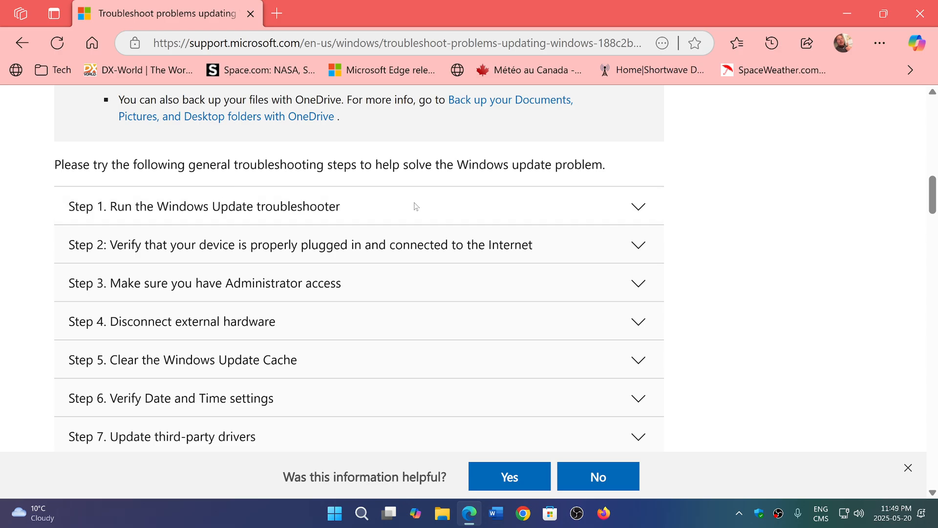
{"action": "mouse_move", "coordinate": [501, 308]}
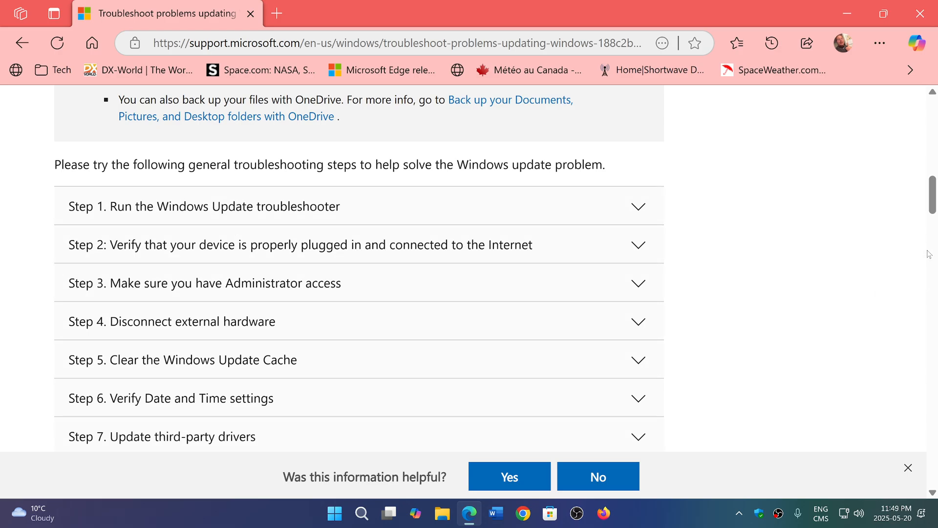
{"action": "mouse_move", "coordinate": [620, 254]}
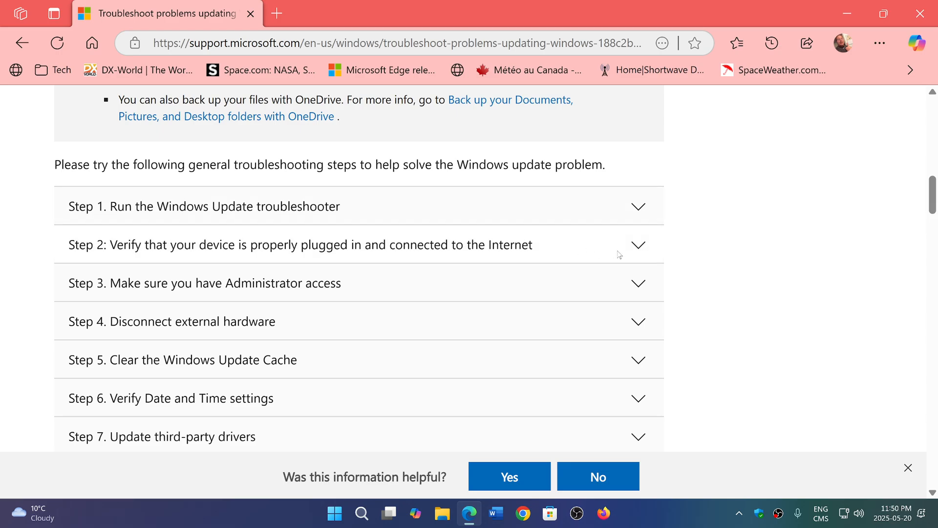
{"action": "mouse_move", "coordinate": [635, 374]}
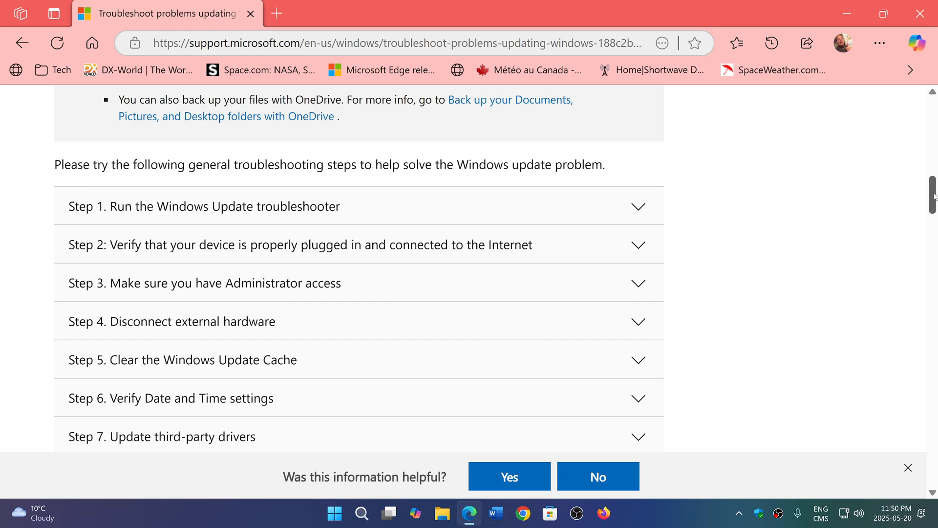
Step: Scroll down through the 'Error codes and their potential causes' table and its expandable error-code fix sections
{"action": "scroll", "scroll_direction": "down", "scroll_amount": 3}
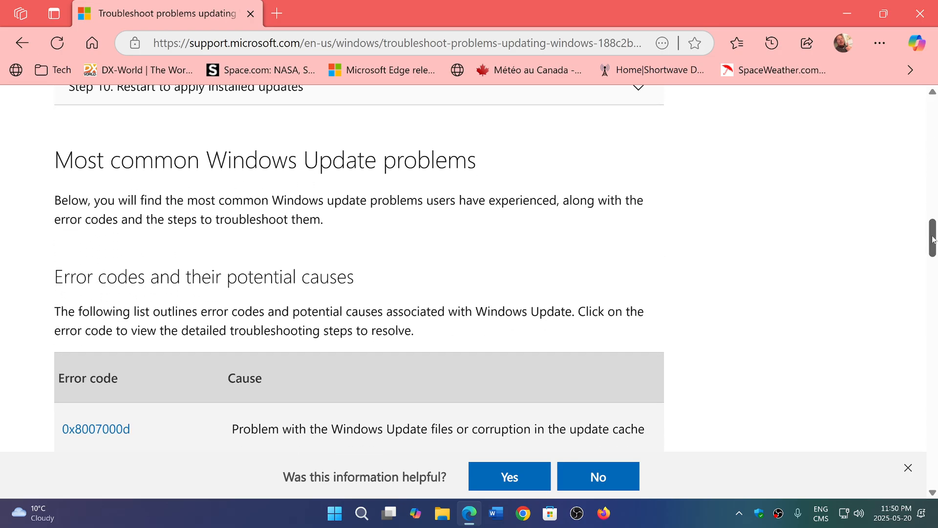
{"action": "scroll", "scroll_direction": "down", "scroll_amount": 3}
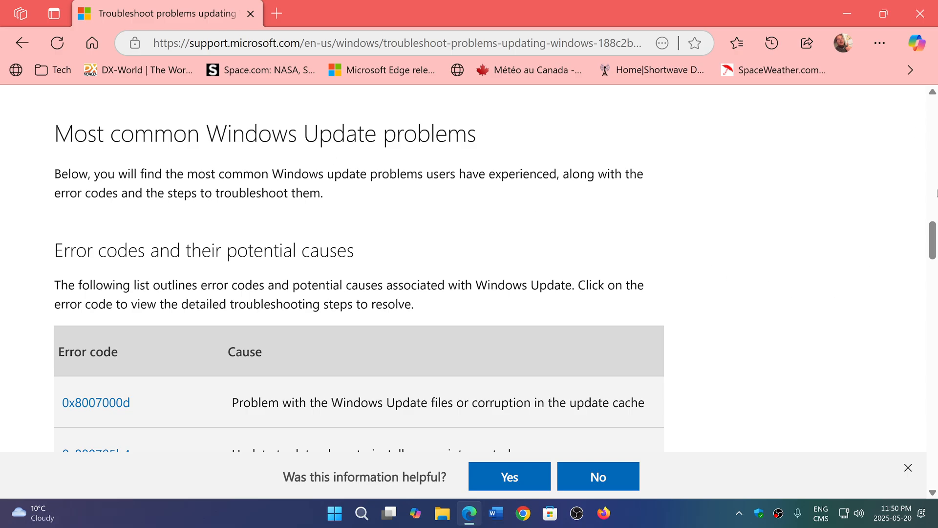
{"action": "scroll", "scroll_direction": "down", "scroll_amount": 3}
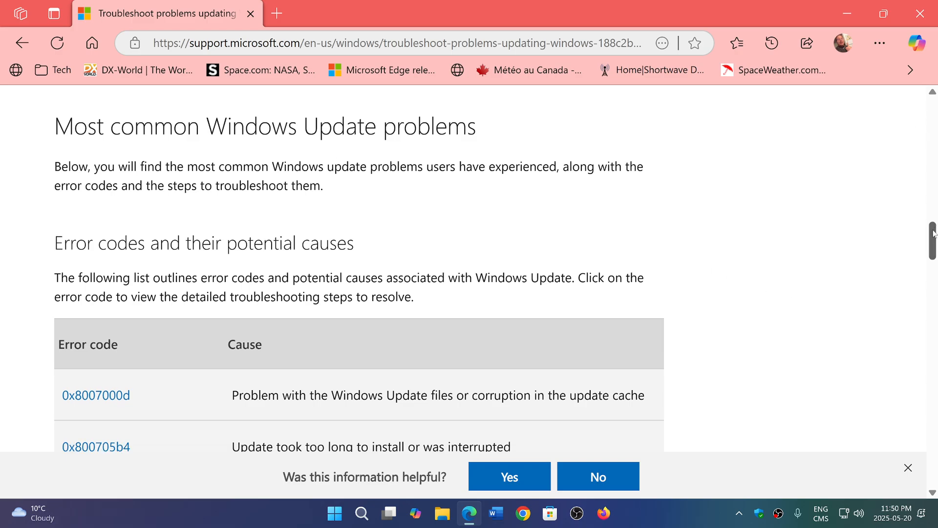
{"action": "scroll", "scroll_direction": "down", "scroll_amount": 3}
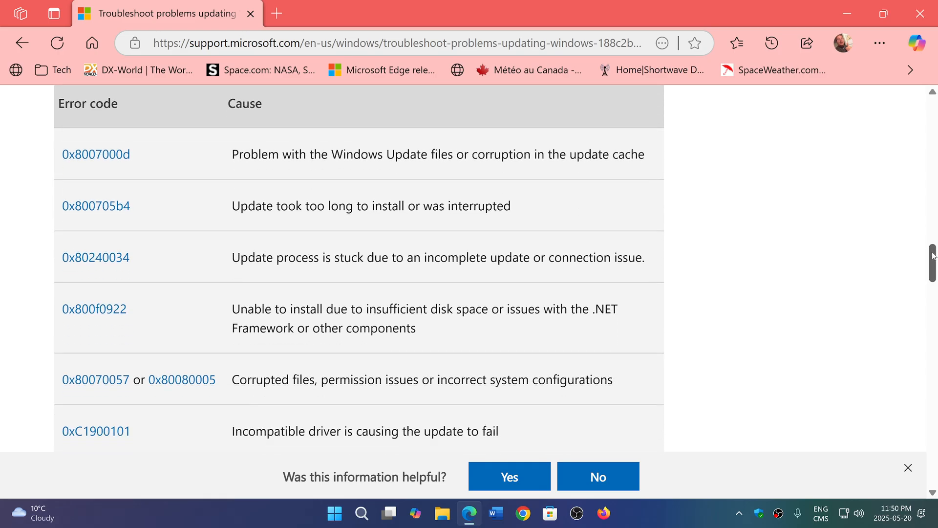
{"action": "scroll", "scroll_direction": "down", "scroll_amount": 3}
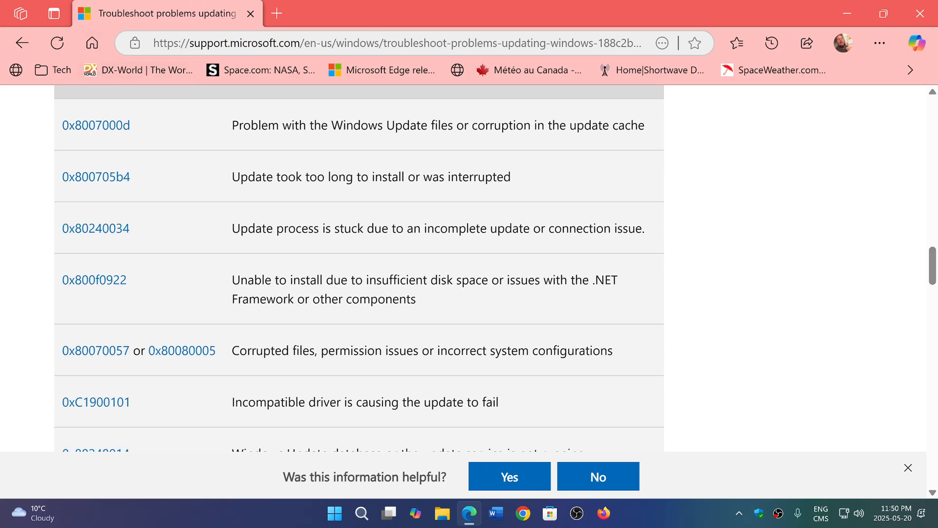
{"action": "mouse_move", "coordinate": [303, 199]}
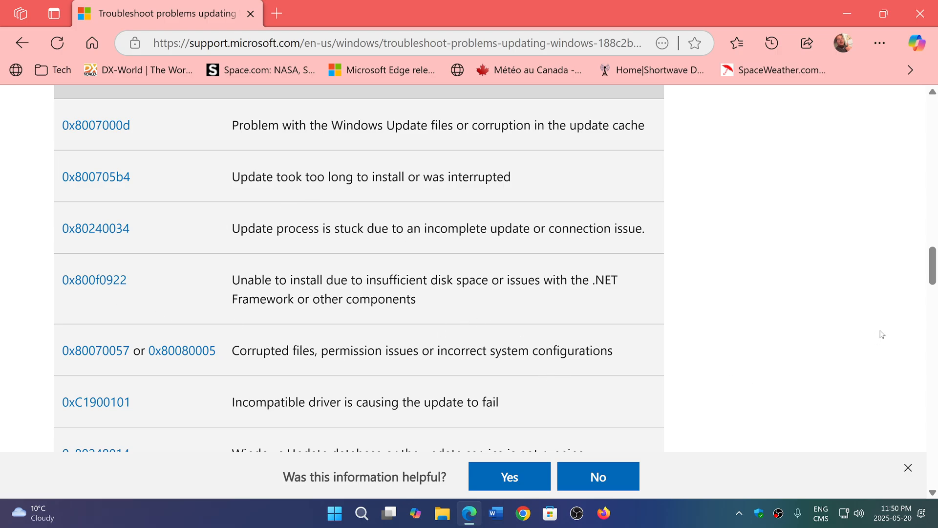
{"action": "mouse_move", "coordinate": [820, 265]}
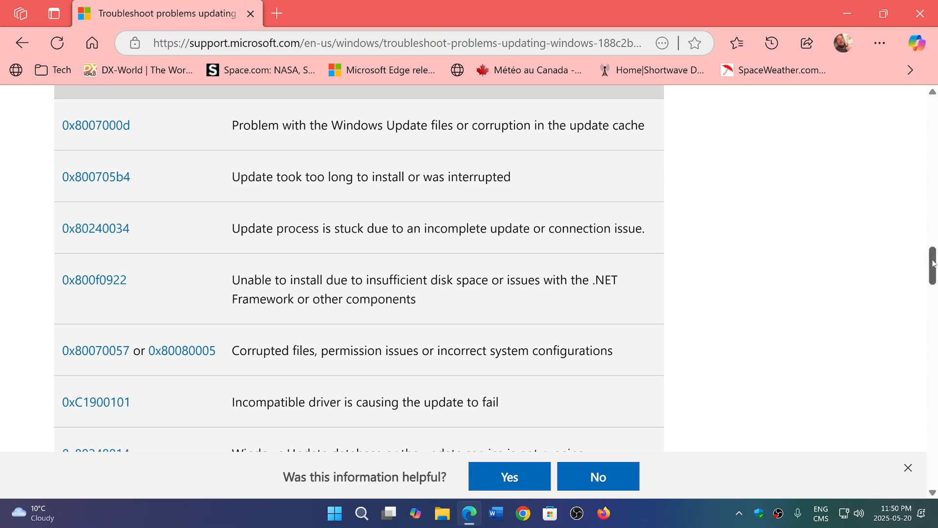
{"action": "scroll", "scroll_direction": "down", "scroll_amount": 3}
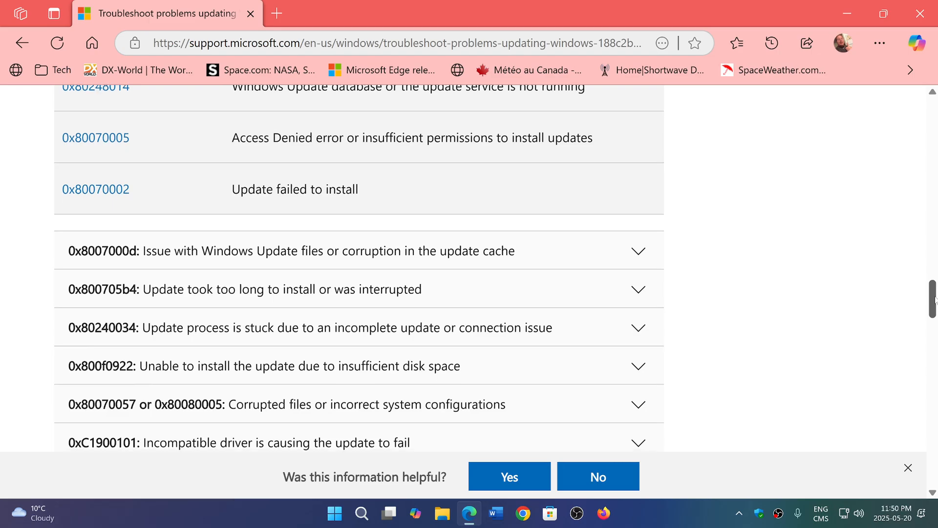
{"action": "scroll", "scroll_direction": "down", "scroll_amount": 3}
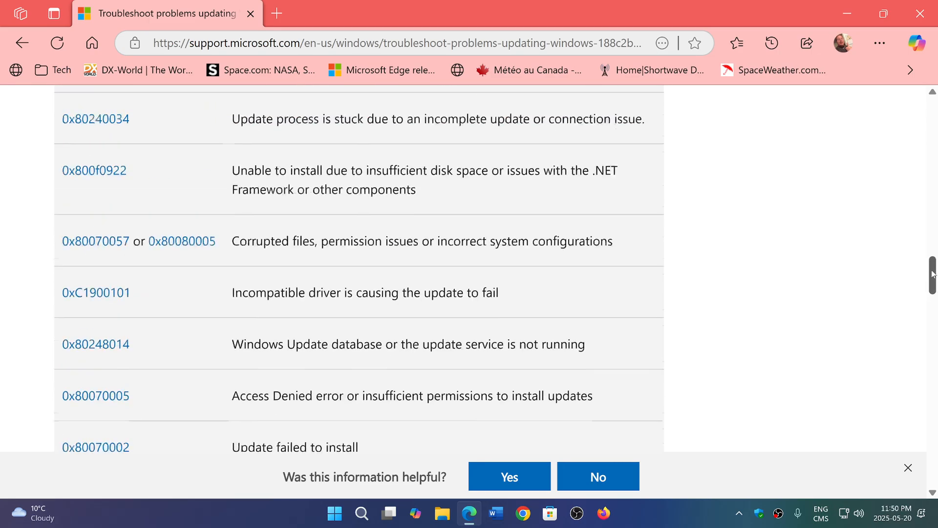
{"action": "scroll", "scroll_direction": "down", "scroll_amount": 3}
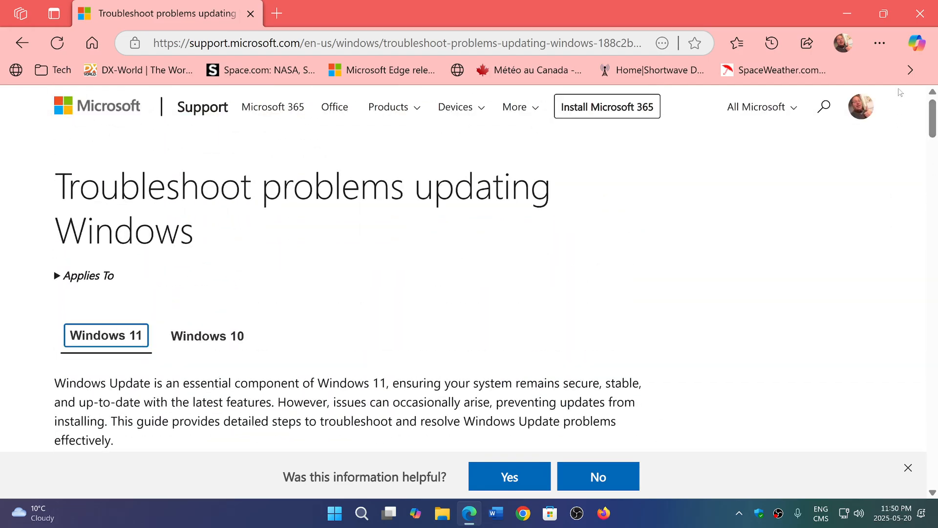
{"action": "mouse_move", "coordinate": [742, 274]}
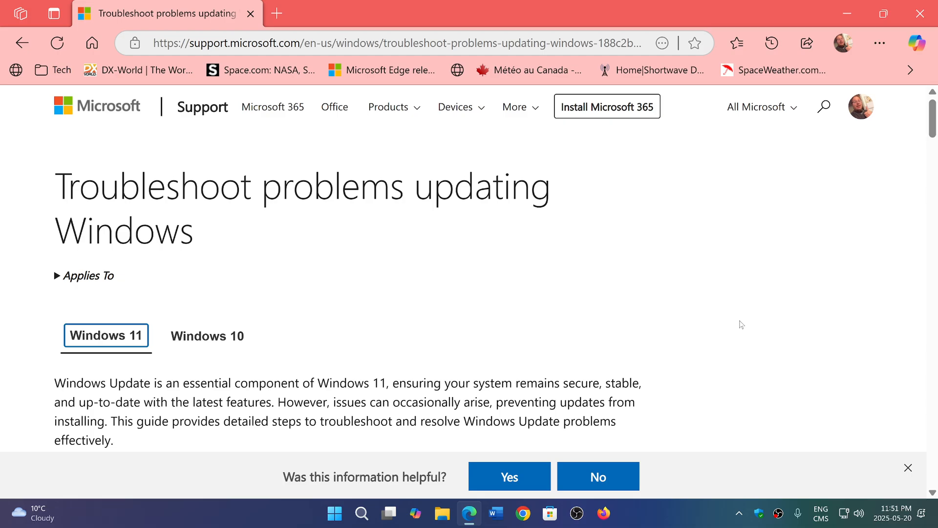
{"action": "mouse_move", "coordinate": [739, 272]}
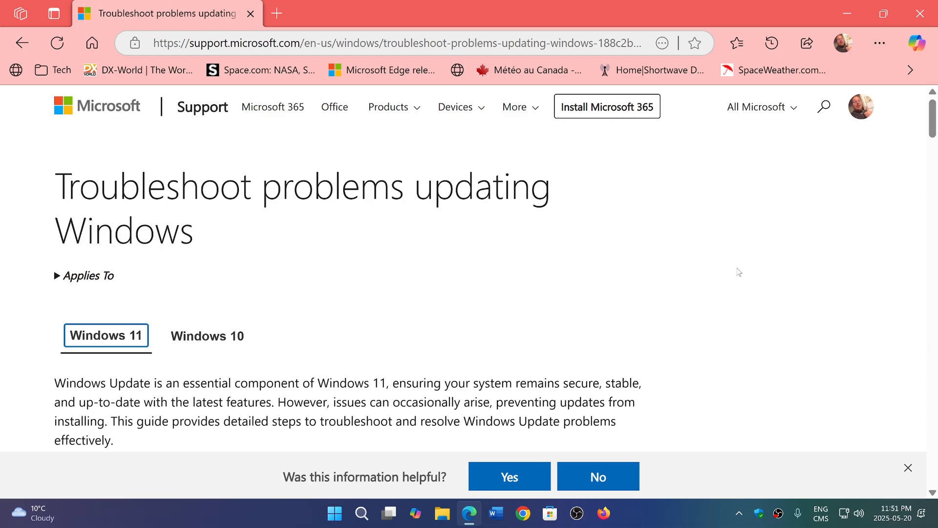